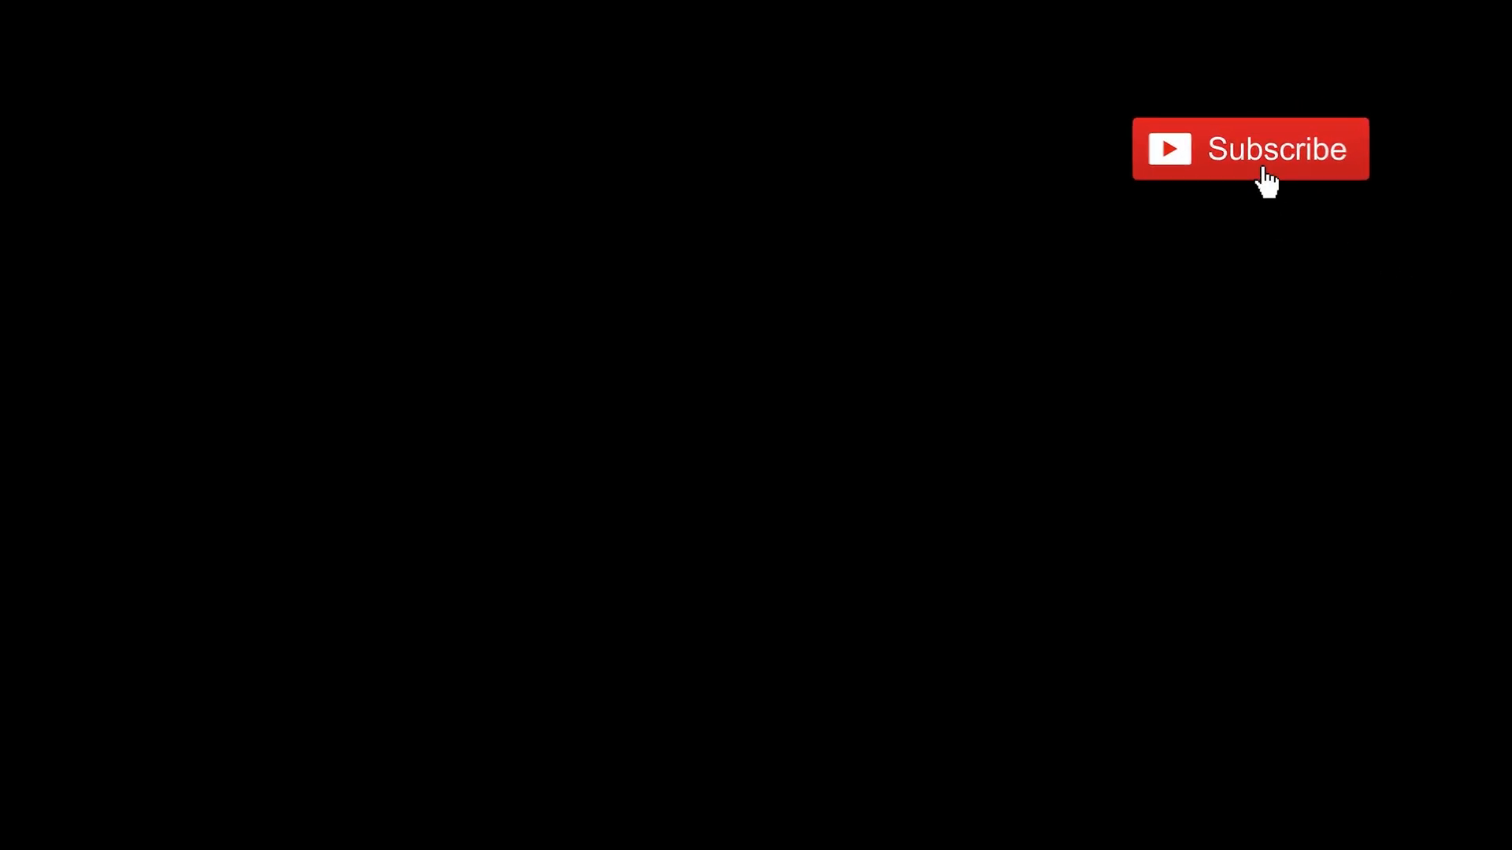
Let the Subscribe button animation finish and fade the outro to black
{"action": "left_click", "coordinate": [1249, 148]}
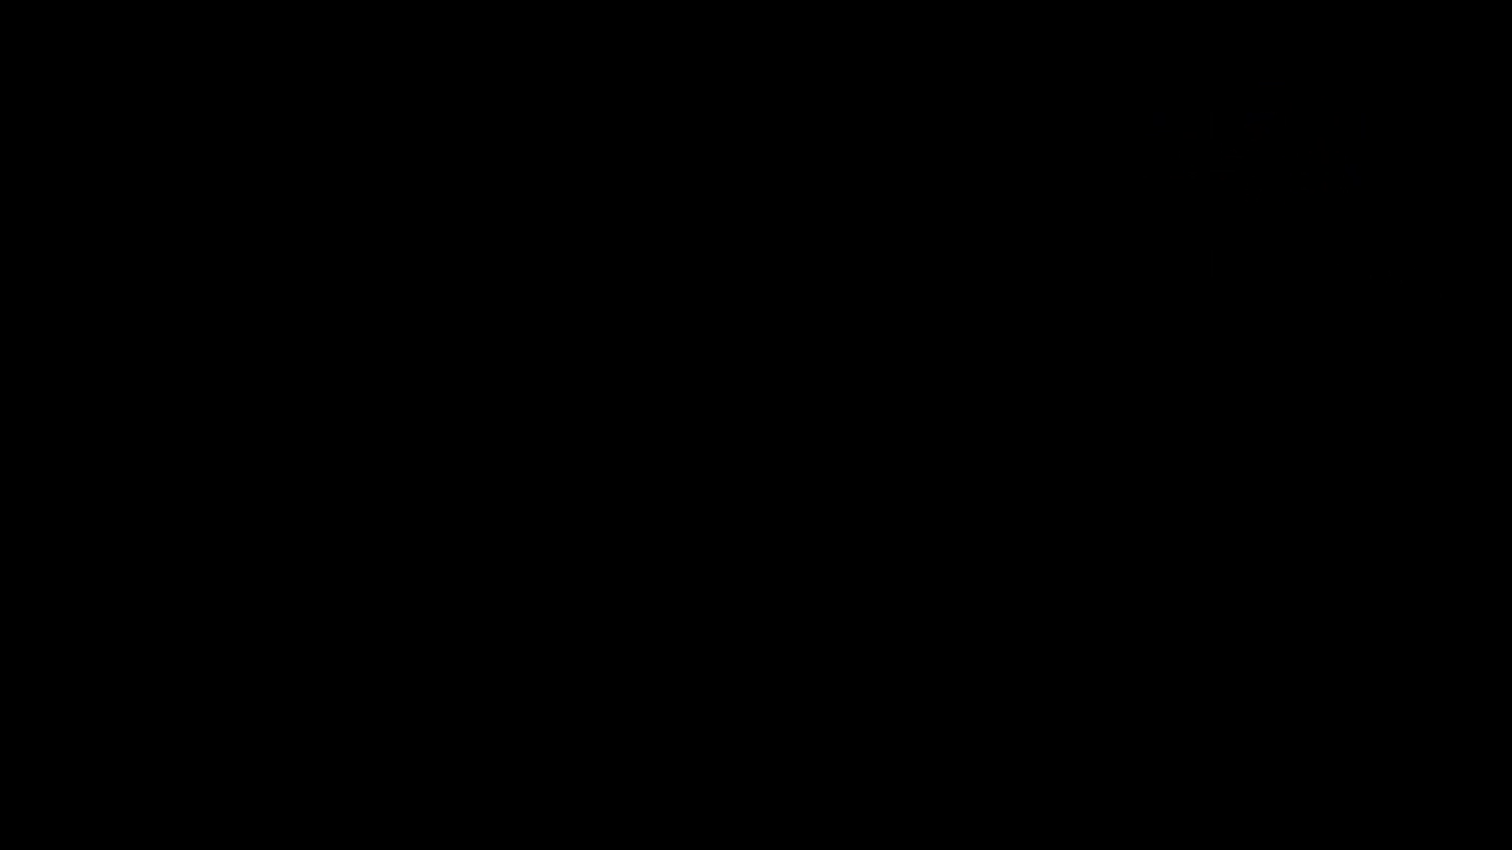